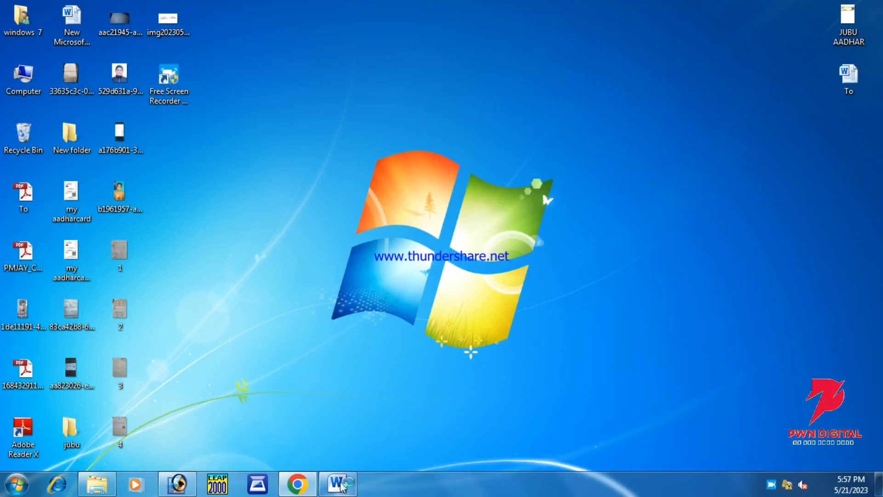
Launch Microsoft Word from the taskbar into a new blank document.
click(338, 483)
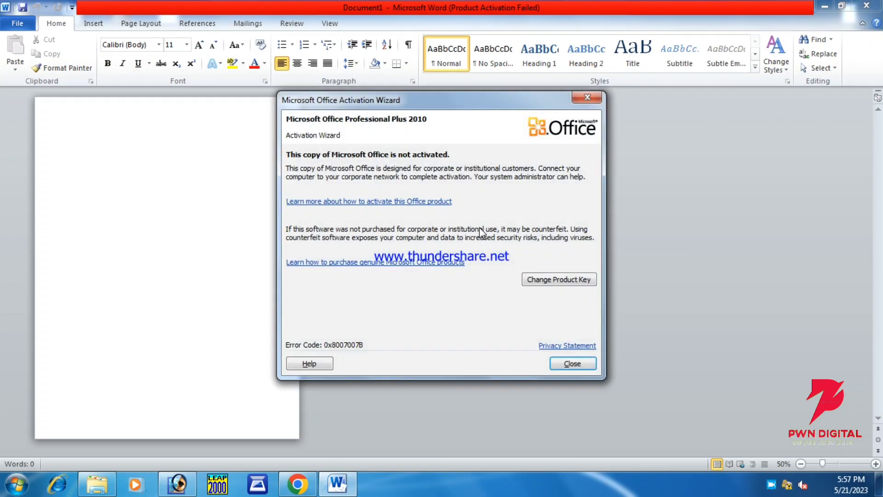
Dismiss the activation notice and enter 'HOW TO WRITE CURVE IN MS WORD' as the first line.
click(571, 362)
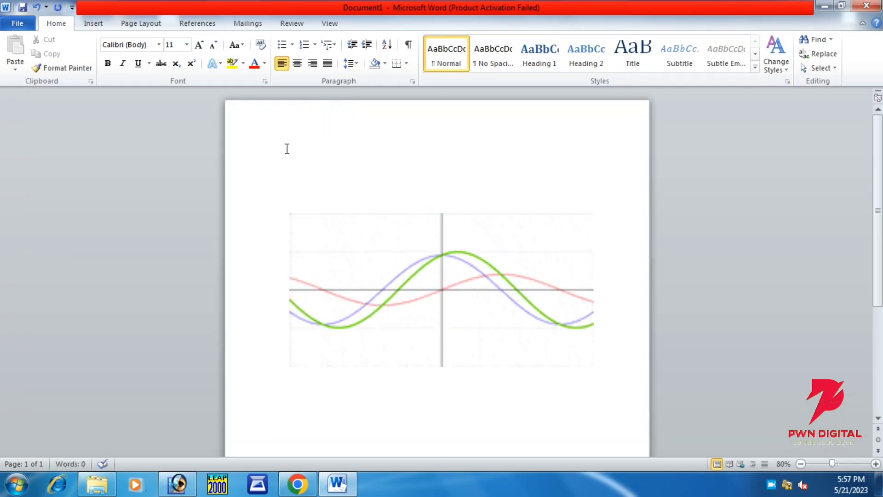
text(HOW TO)
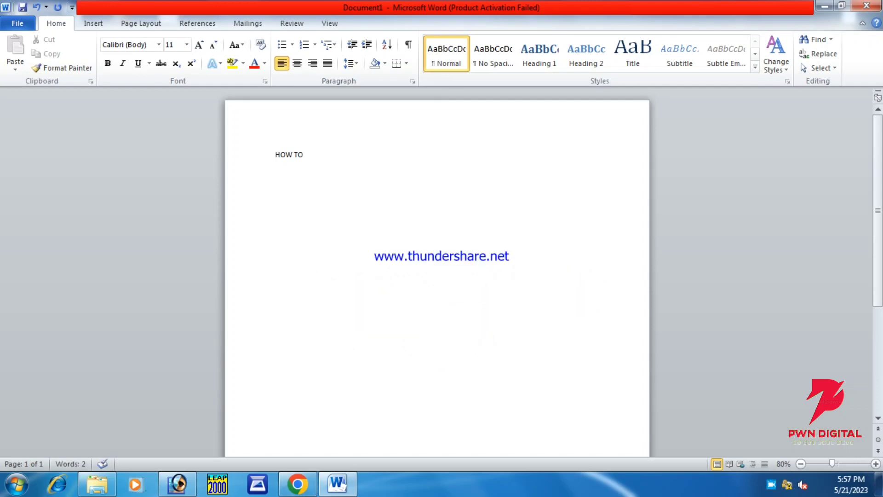
text(WRITE)
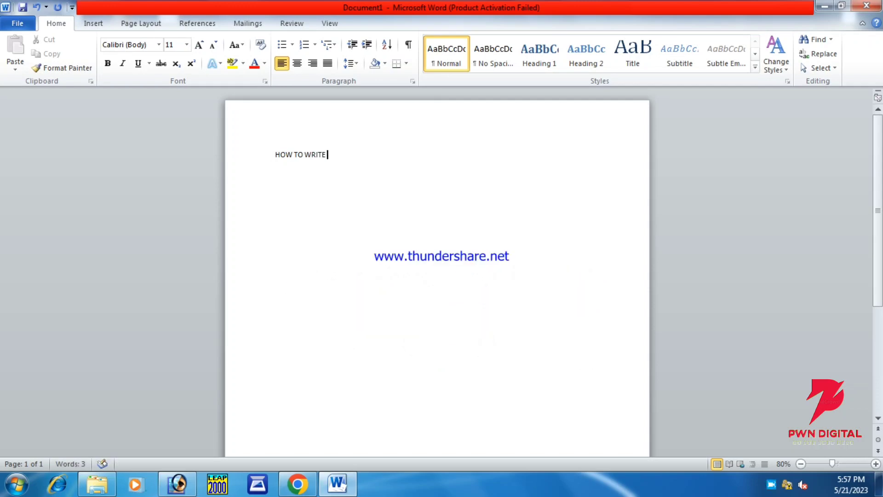
text(C)
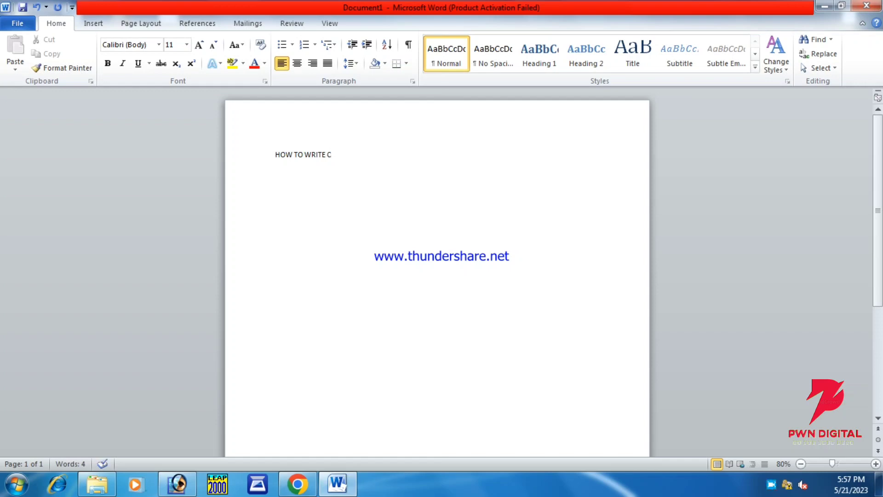
text(URV)
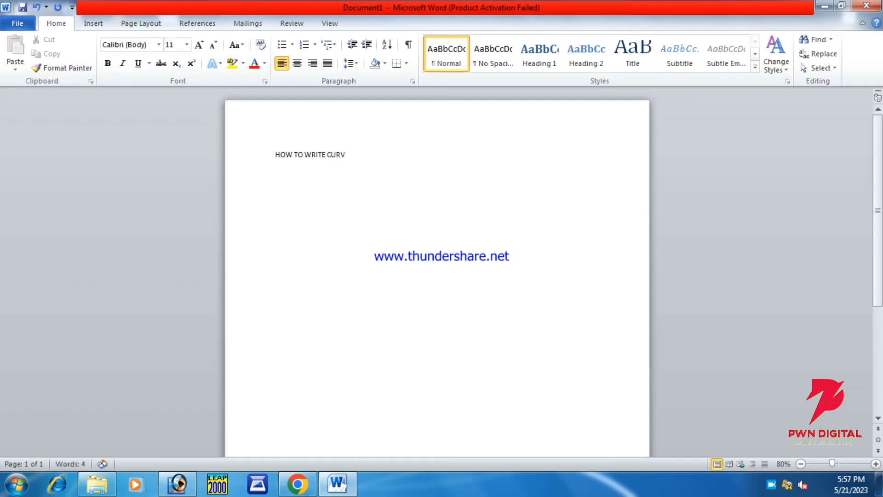
text(E)
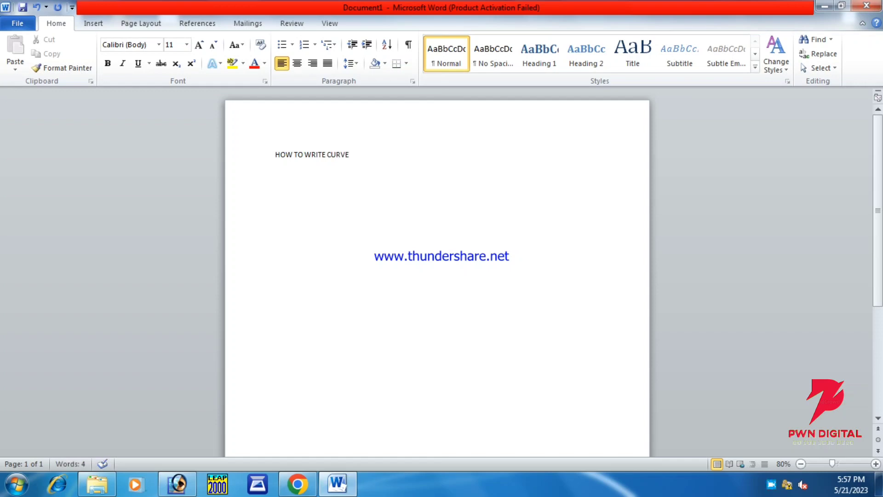
text(IN MS)
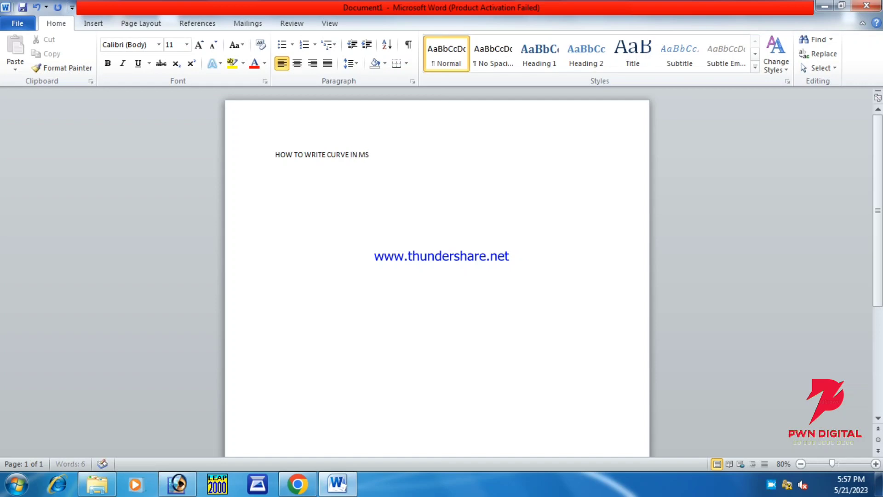
text(WOR)
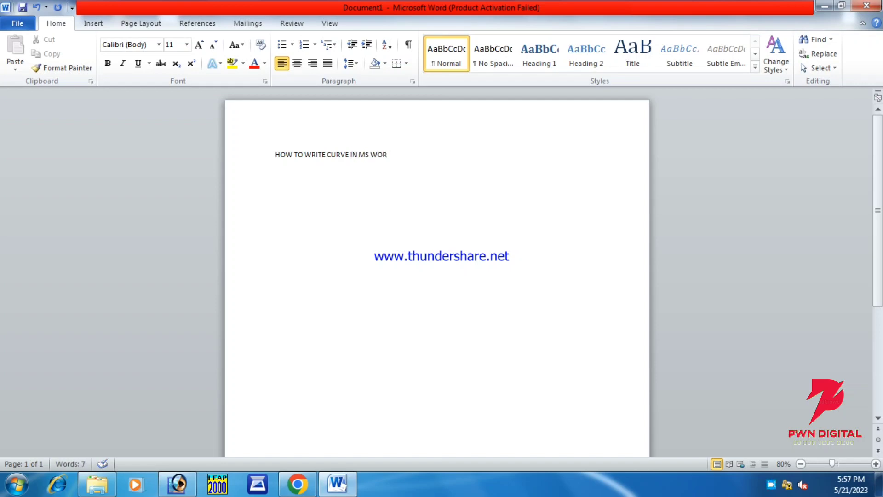
text(D)
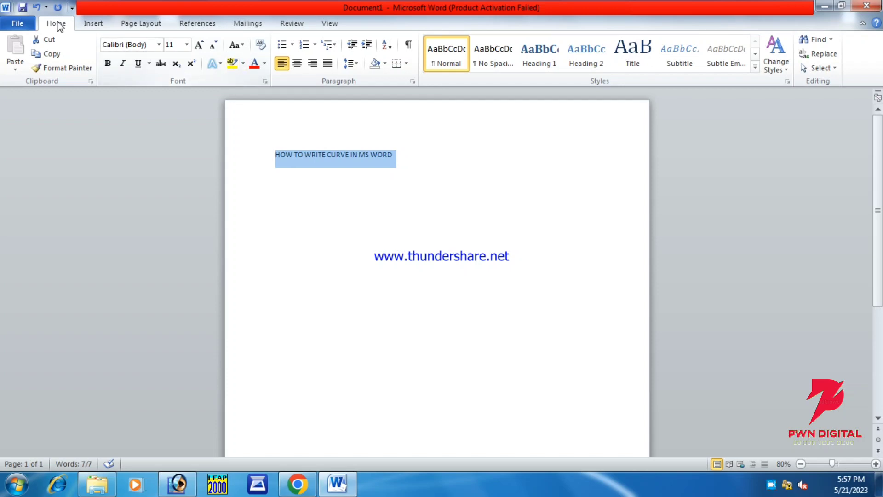
mouse_move(753, 82)
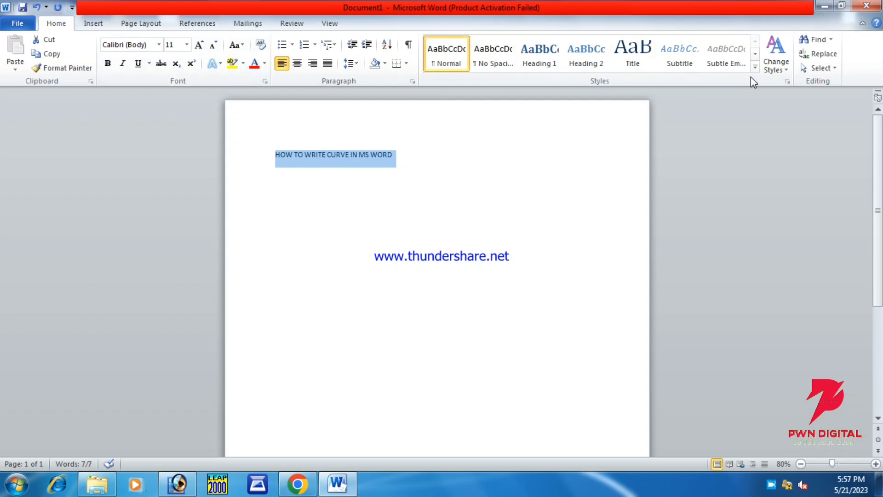
mouse_move(93, 23)
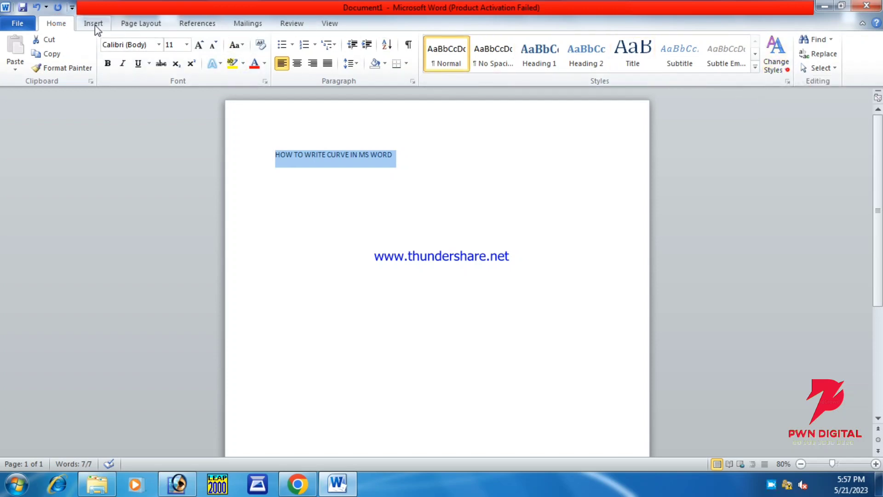
Convert the heading into WordArt using the red outlined letter style from the Insert gallery.
click(92, 23)
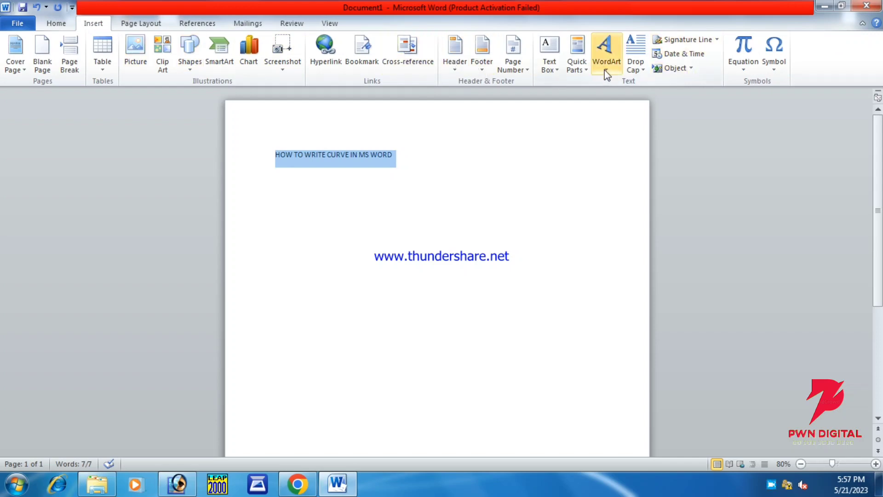
click(606, 50)
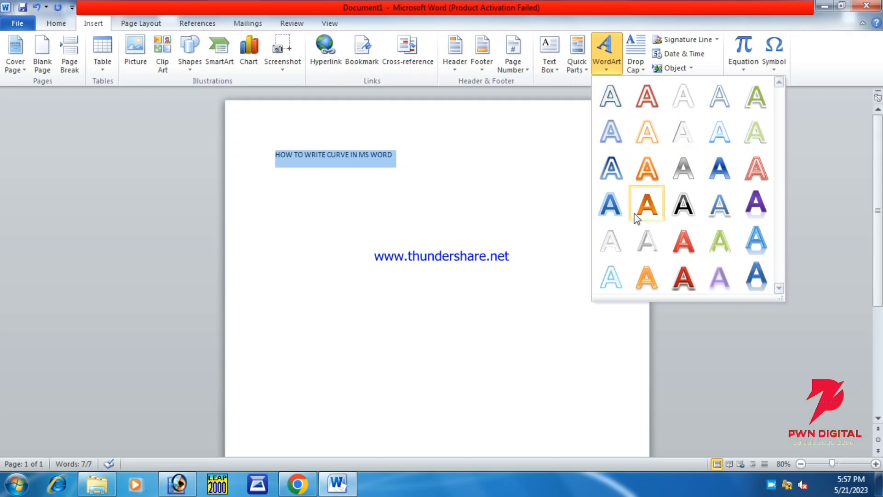
mouse_move(645, 95)
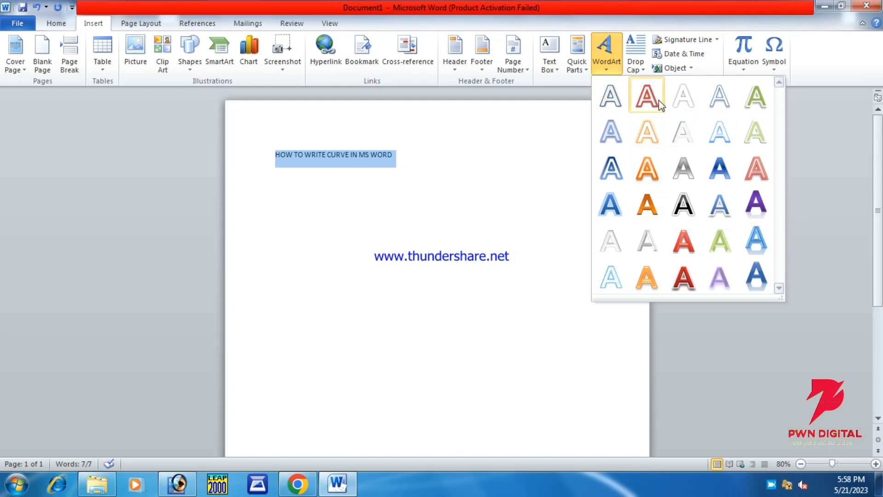
click(646, 94)
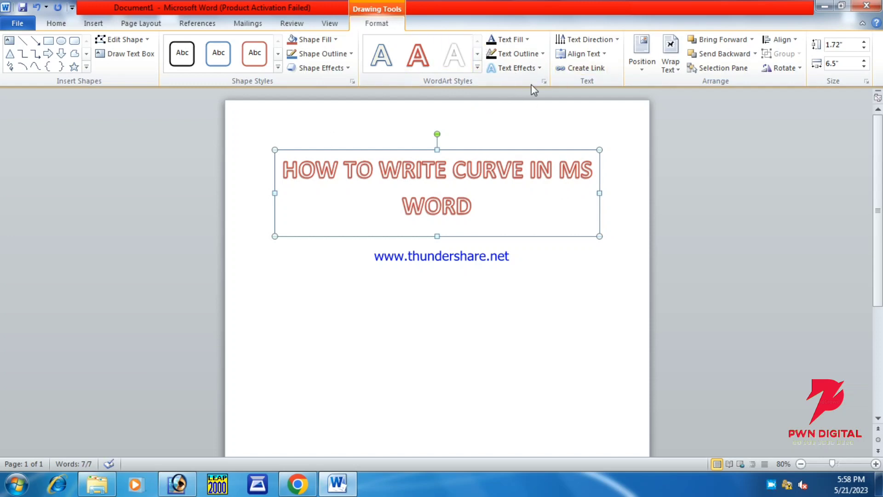
mouse_move(480, 177)
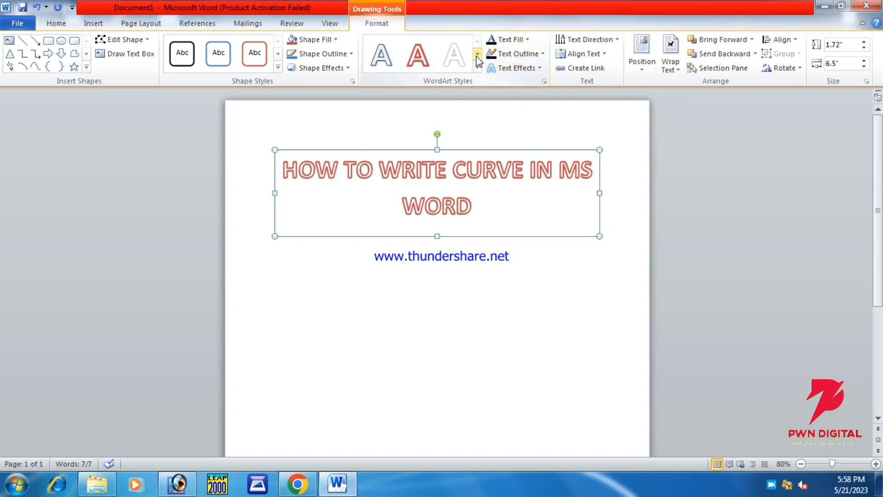
Apply the Fill - Orange, Accent 6, Gradient Outline - Accent 6 WordArt style to the heading.
click(476, 60)
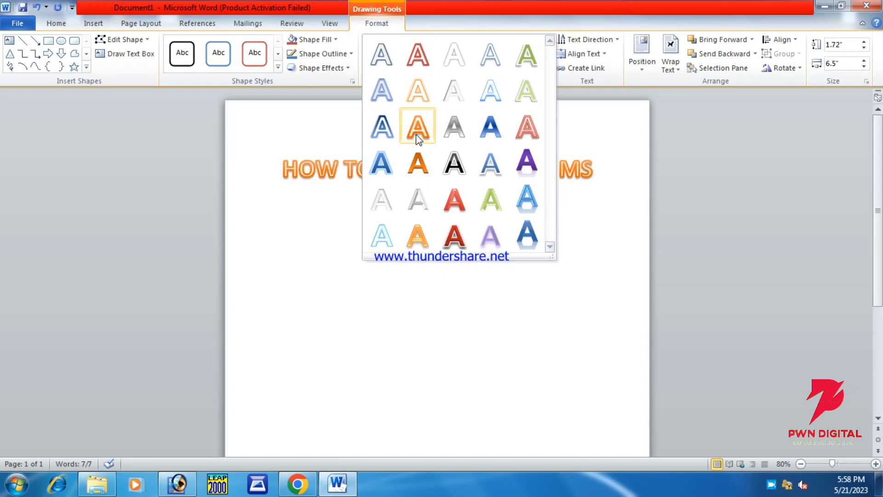
mouse_move(416, 130)
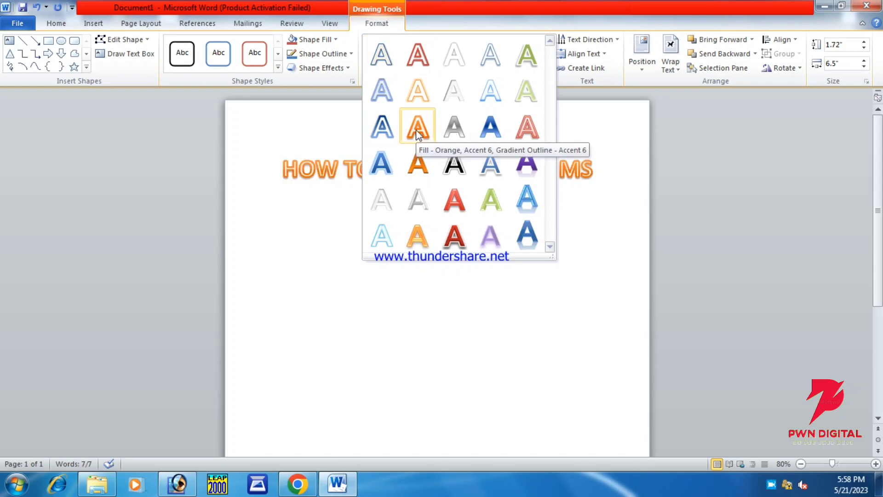
click(514, 67)
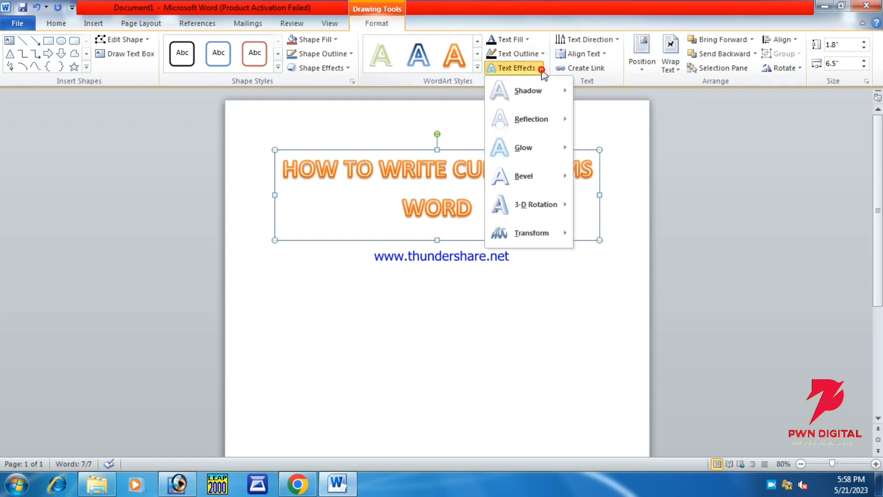
mouse_move(522, 147)
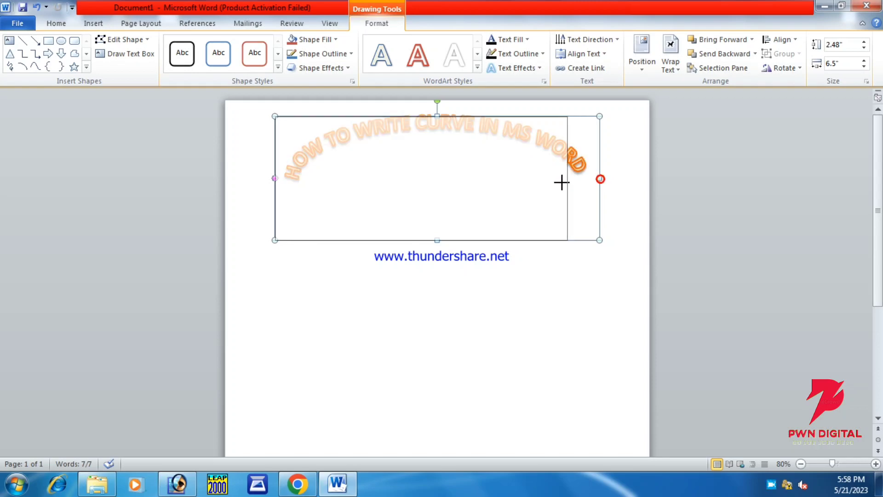
Drag the WordArt box's side and corner handles so the curved text fills a fuller arc.
drag(600, 179, 560, 180)
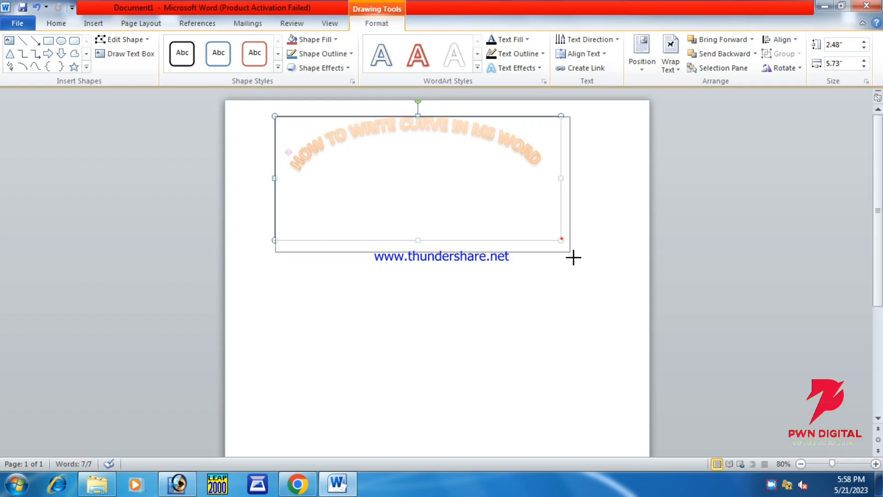
drag(561, 239, 574, 257)
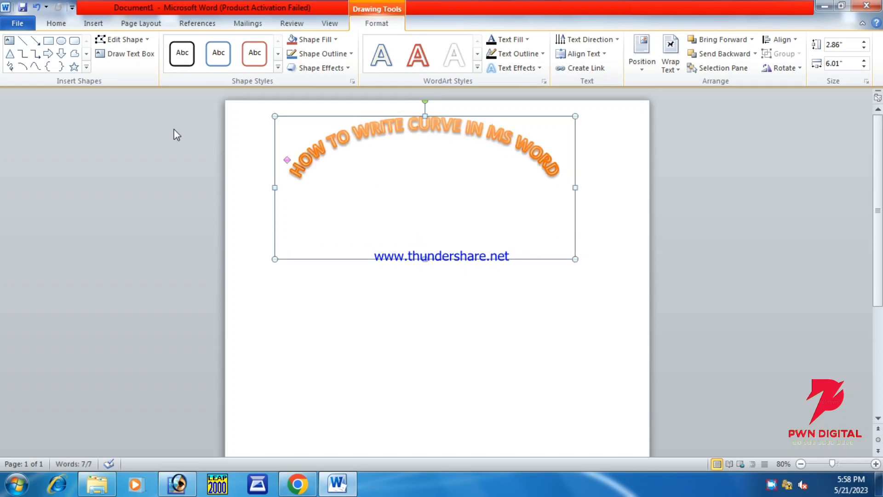